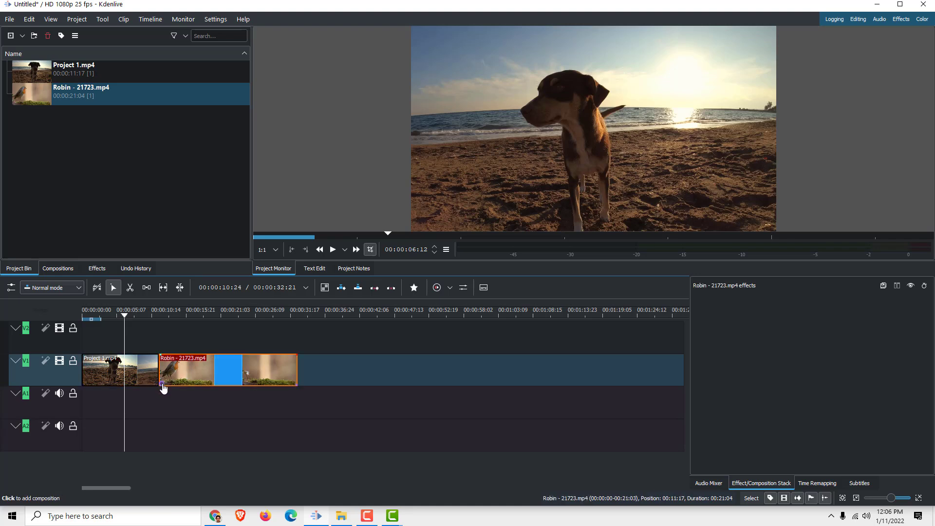
Move the Robin - 21723.mp4 clip up to track V2 over the end of Project 1.mp4
left_click(120, 370)
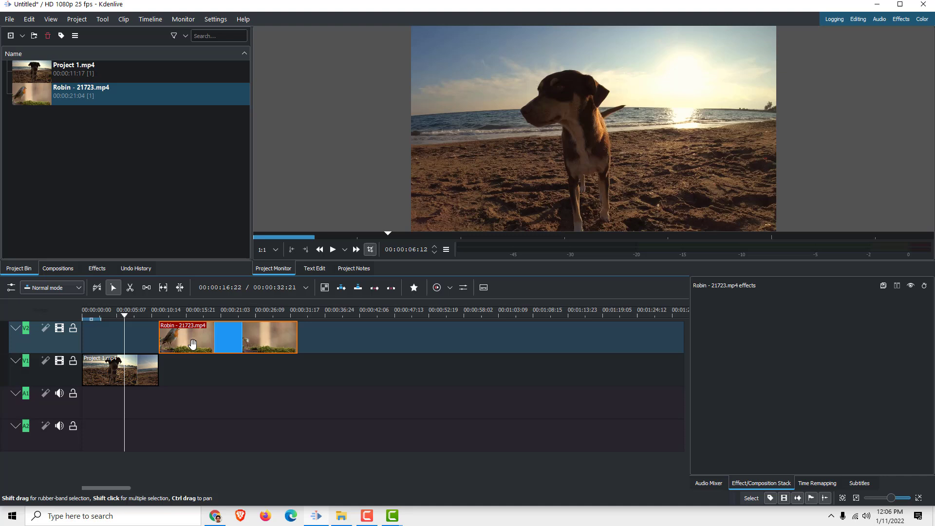
left_click_drag(191, 337, 170, 337)
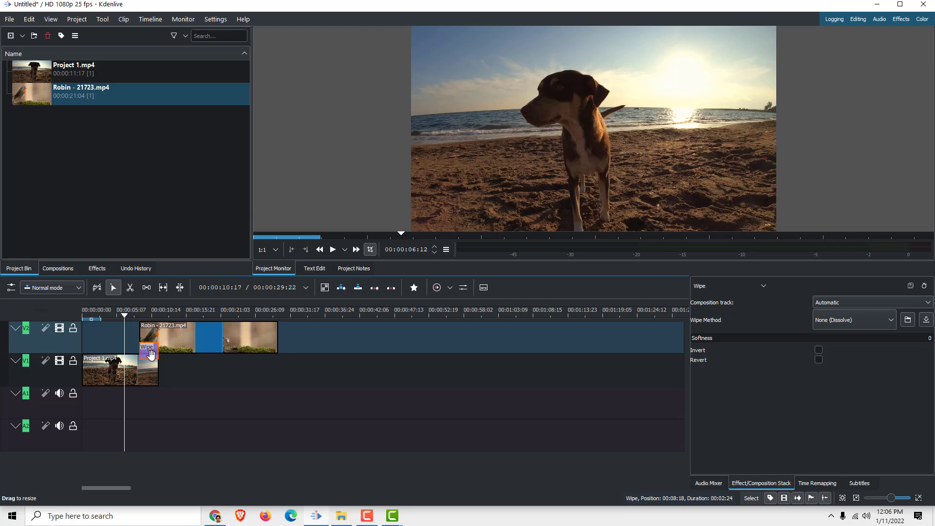
Select the Wipe composition joining the Robin clip and Project 1
left_click(332, 249)
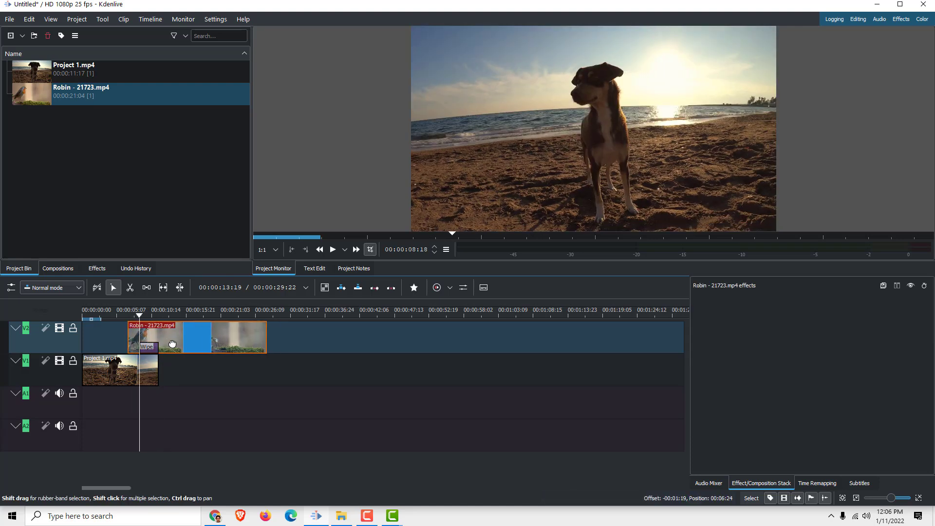
Select the Wipe composition on the timeline to show its dissolve settings
left_click(147, 346)
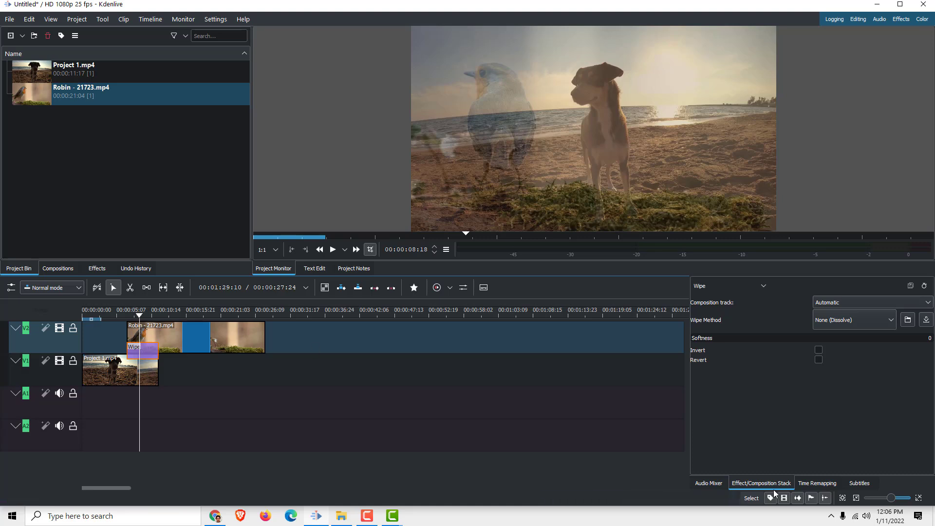
mouse_move(709, 306)
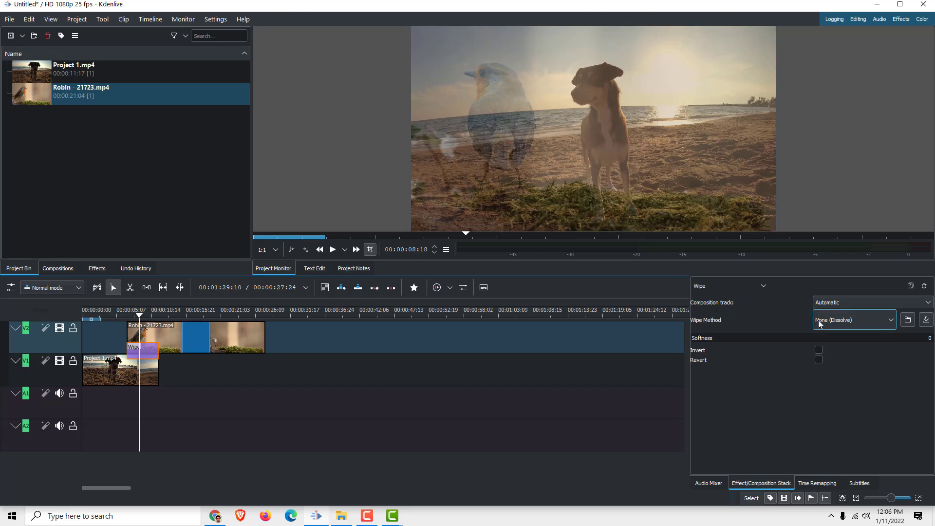
Set the Wipe Method to Curtain and preview it from an earlier timeline point
left_click(853, 319)
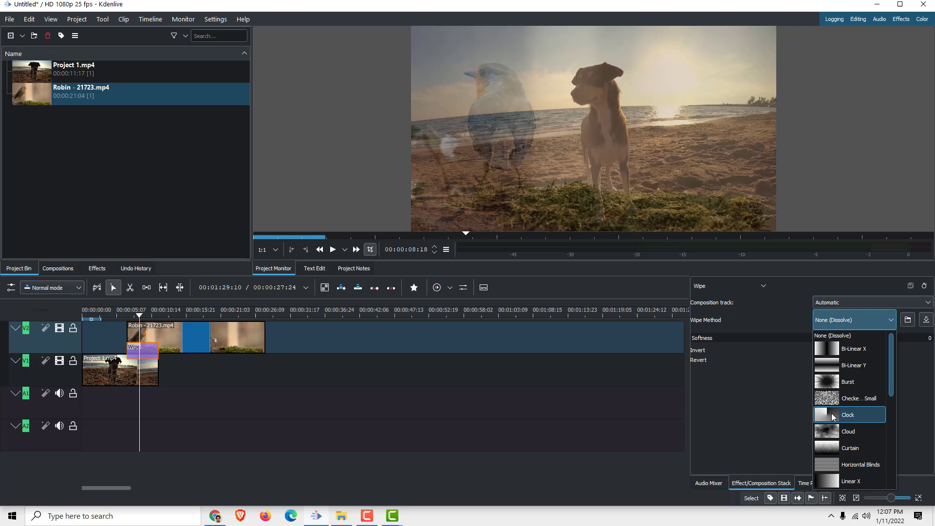
left_click(850, 448)
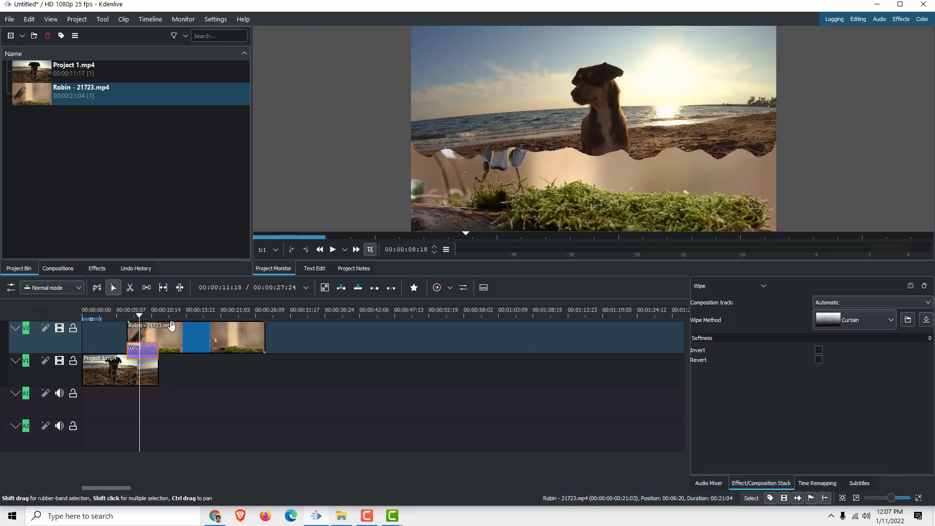
left_click(130, 310)
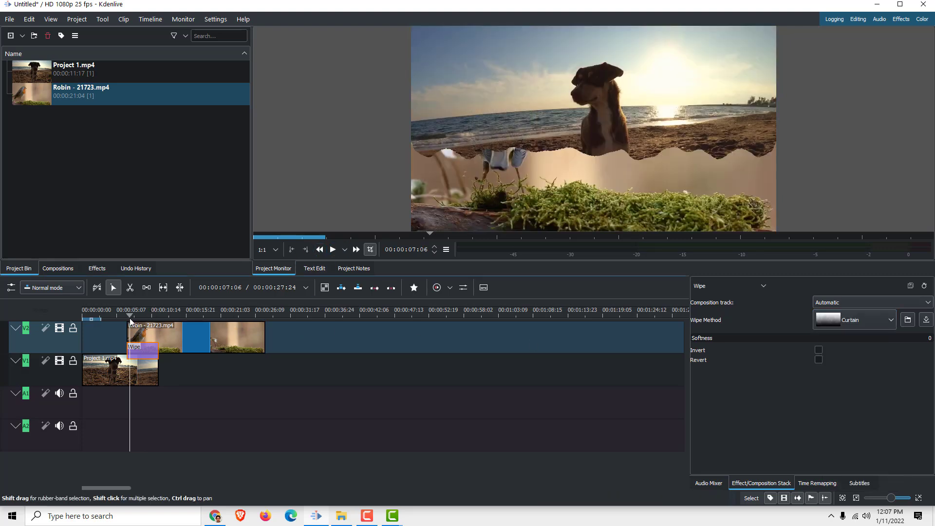